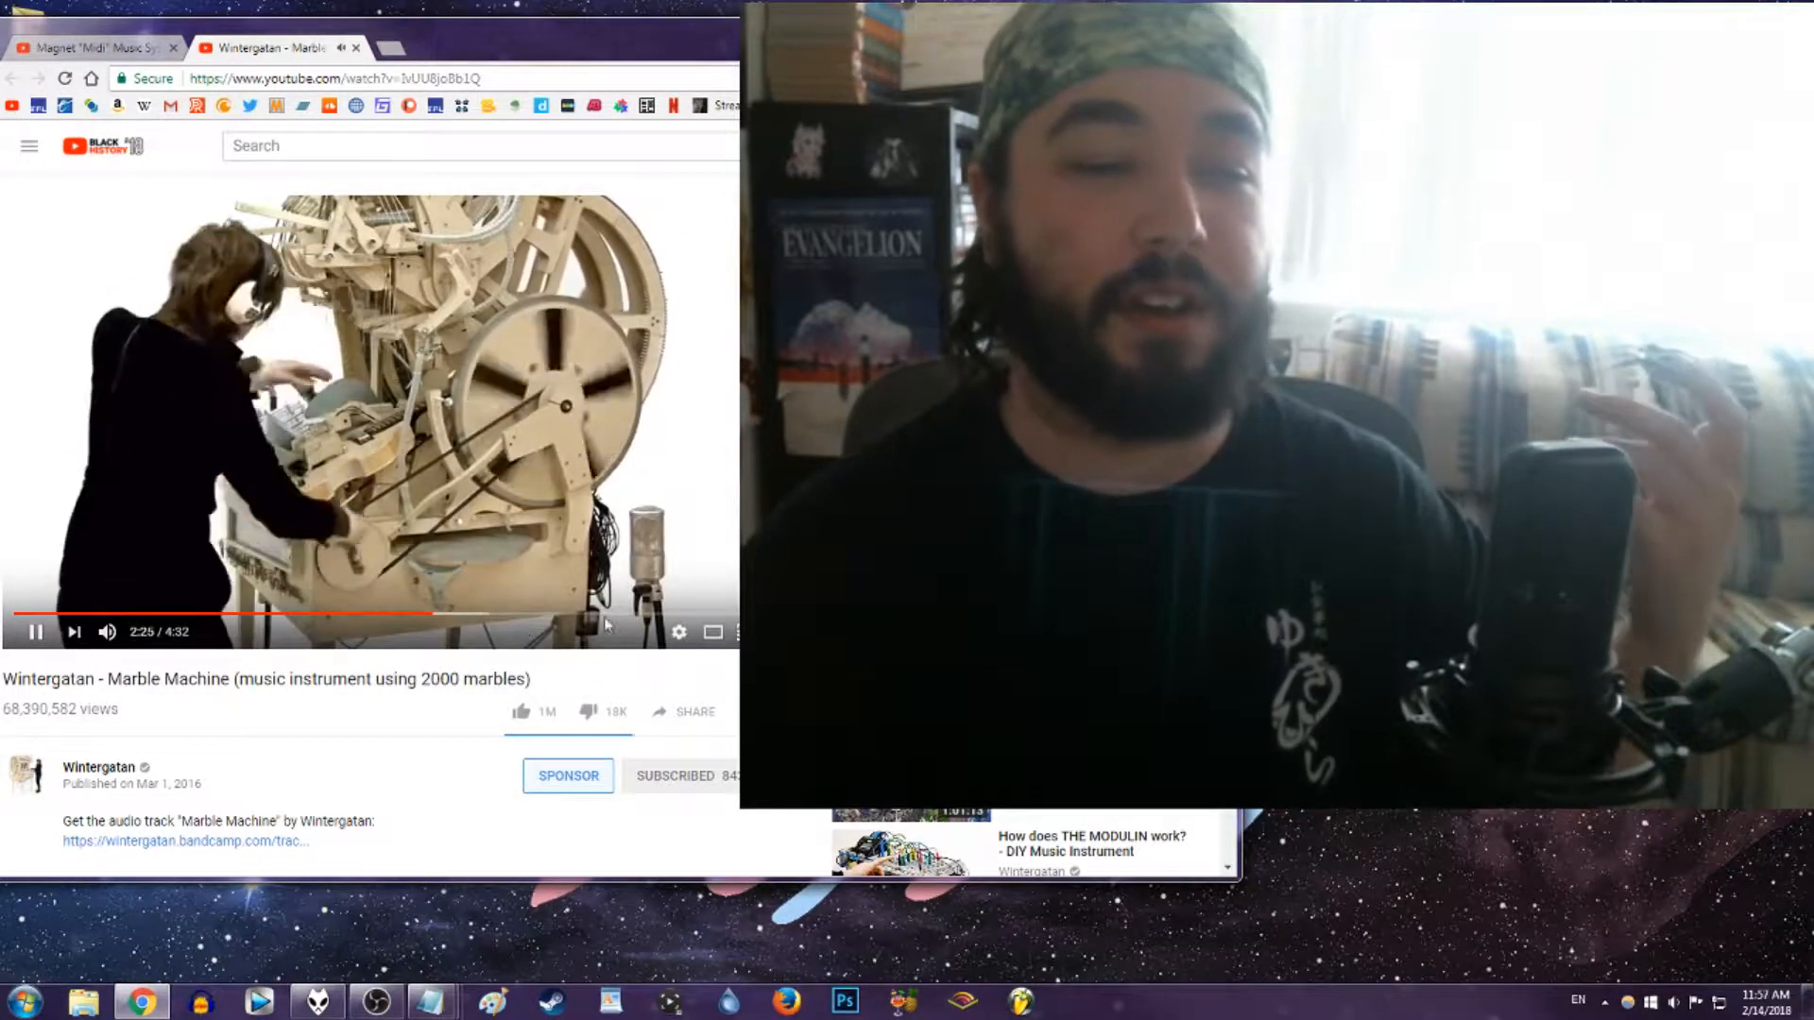
- Pause Wintergatan's Magnet 'Midi' Music System video at 5:49, leaving it muted
{"action": "left_click", "coordinate": [610, 613]}
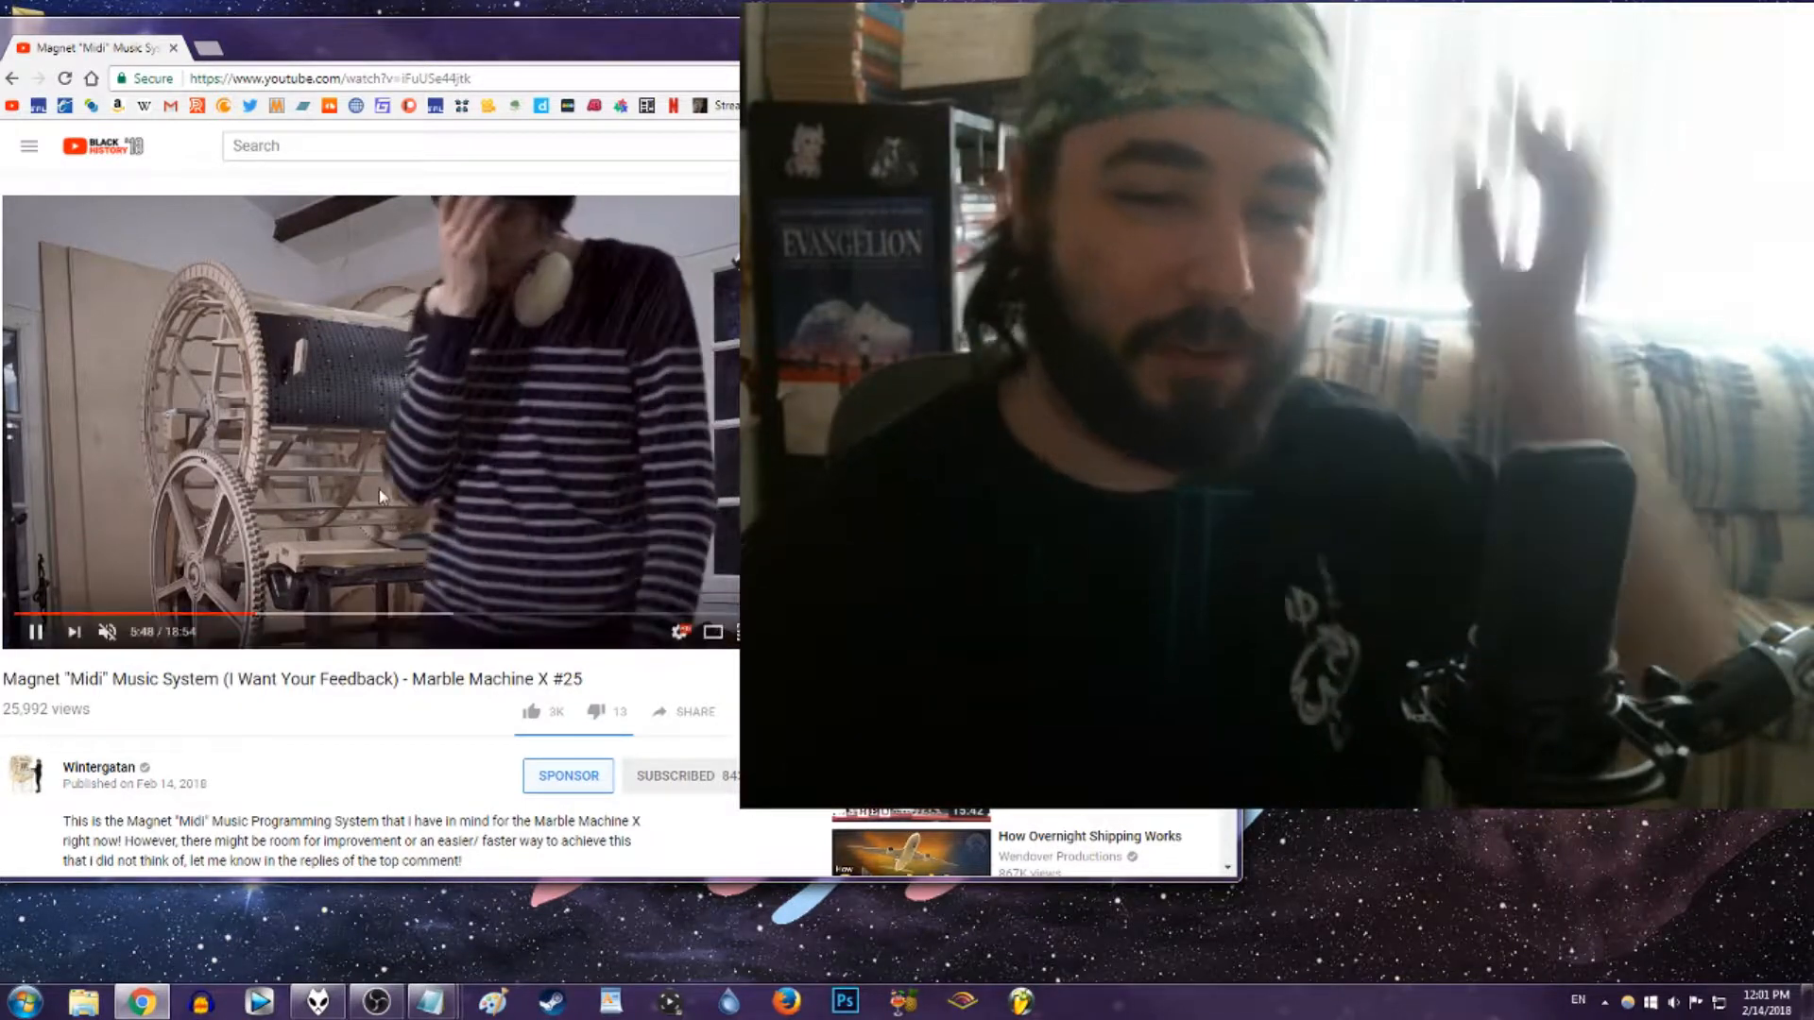
{"action": "left_click", "coordinate": [35, 632]}
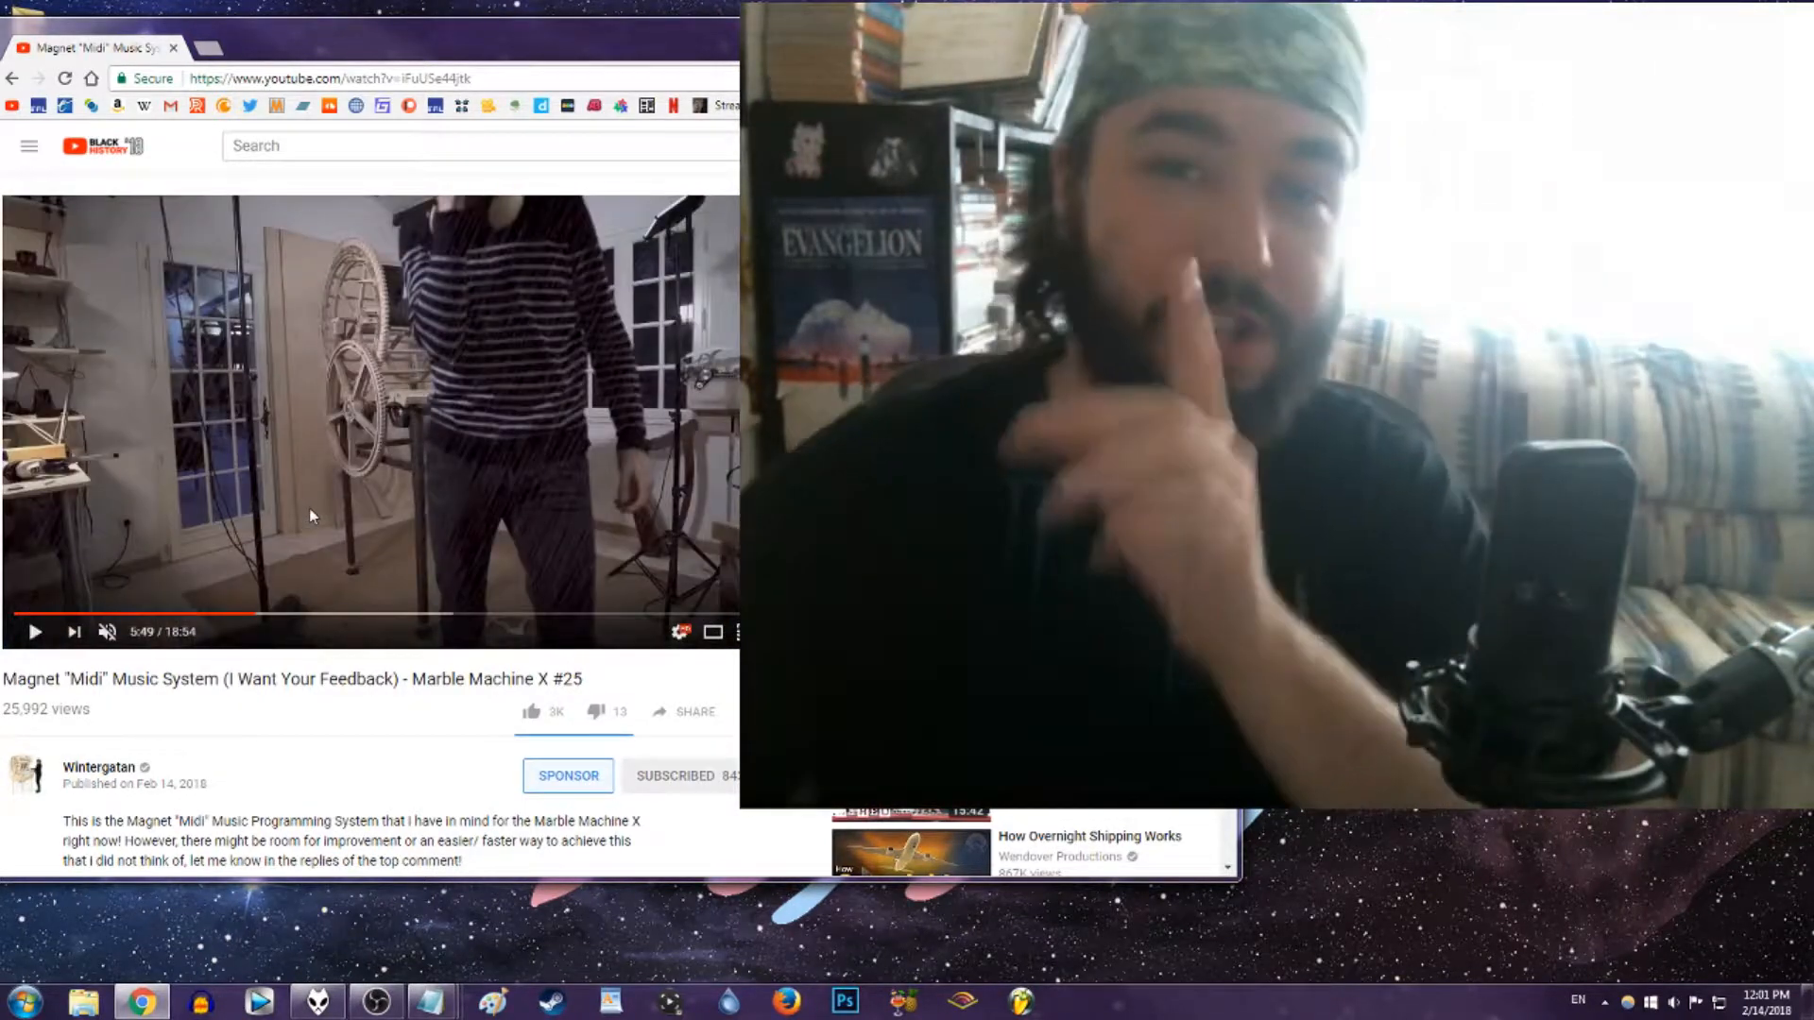